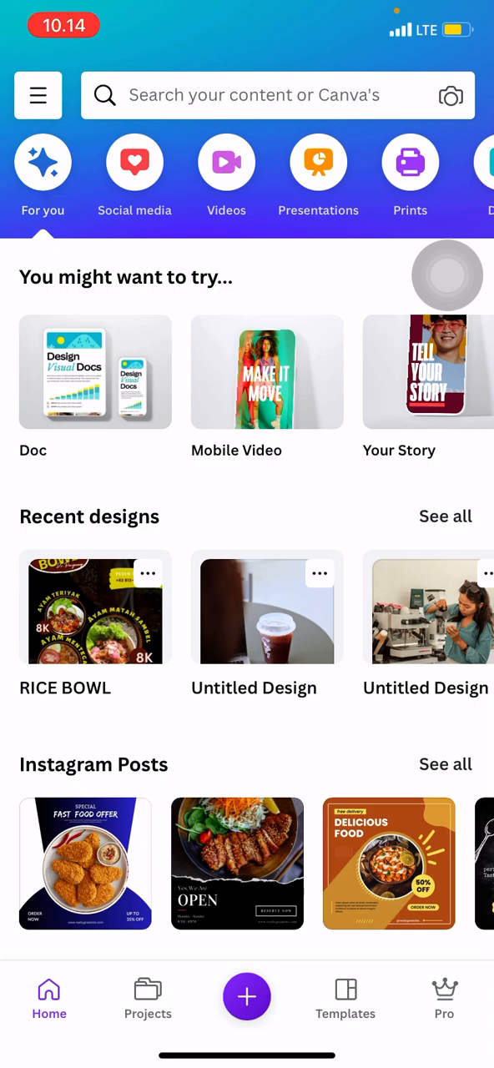
Search Canva's home screen for 'Resume' to list resume design suggestions.
left_click(447, 275)
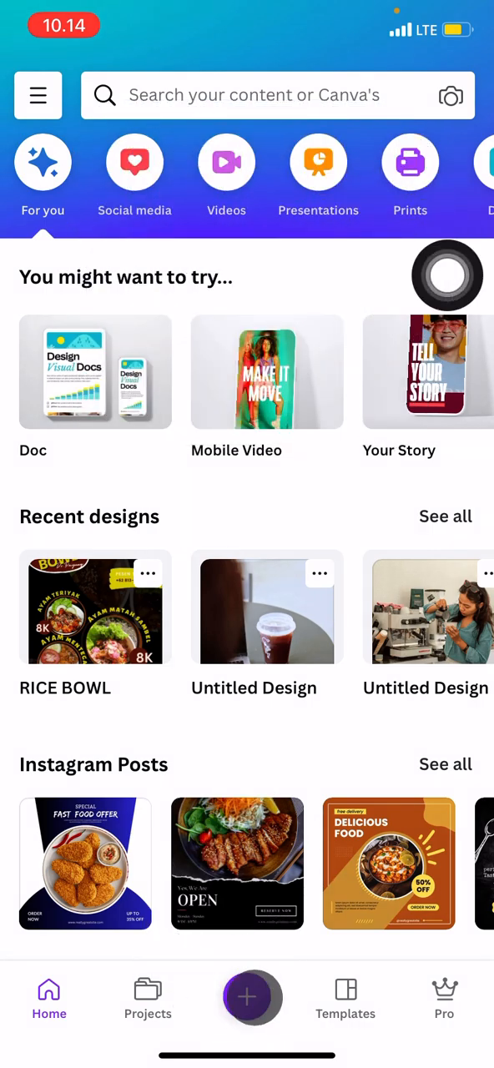
left_click(247, 996)
type("Res")
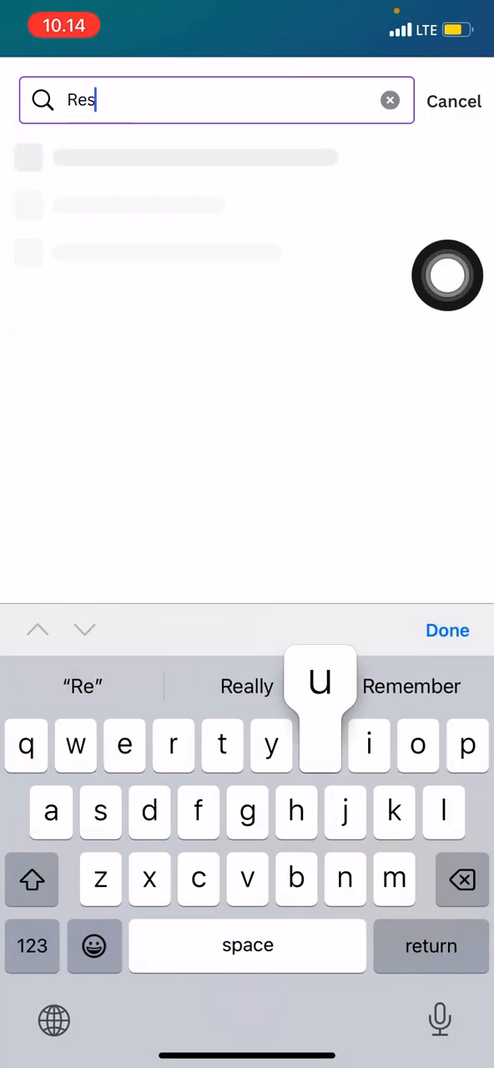
type("ume")
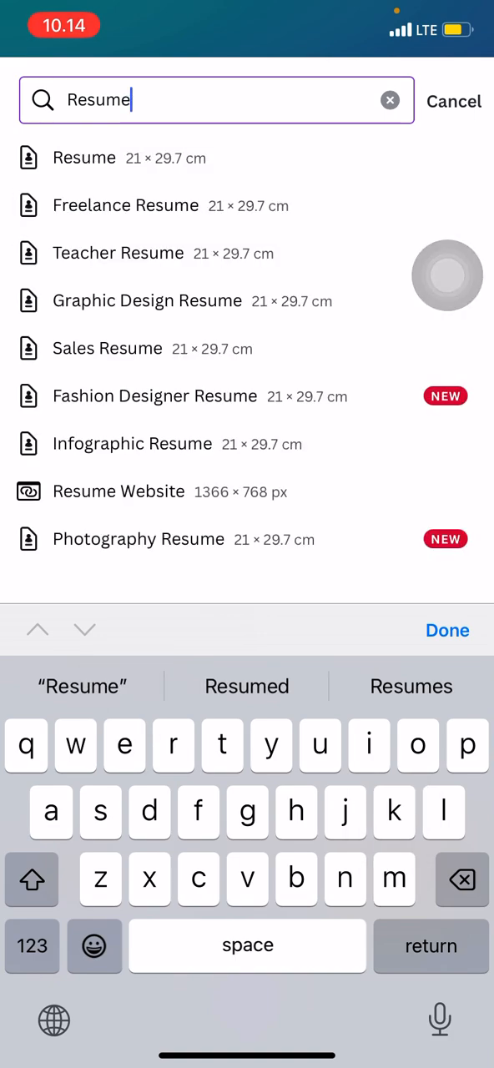
Create a new blank A4 resume design from the Resume suggestion and browse its templates.
left_click(83, 157)
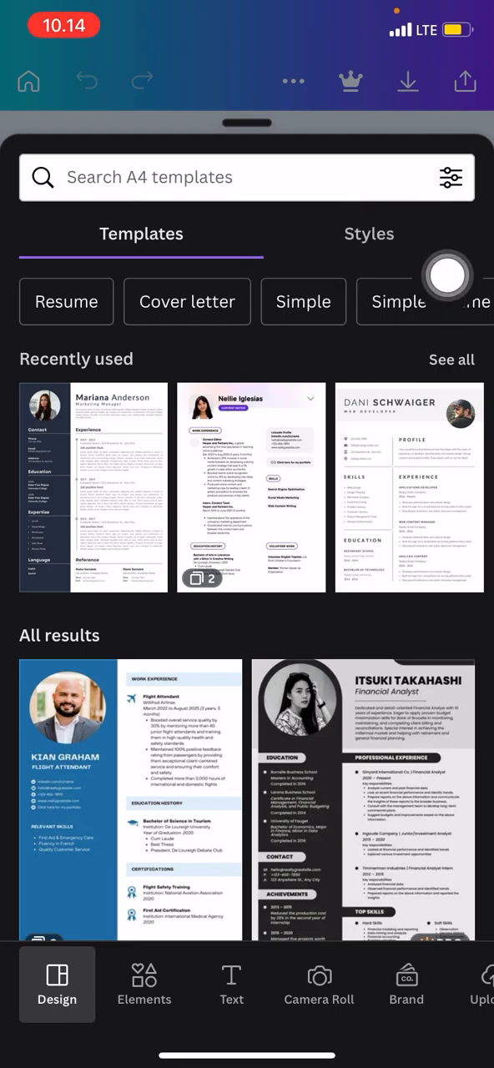
scroll("down", 3)
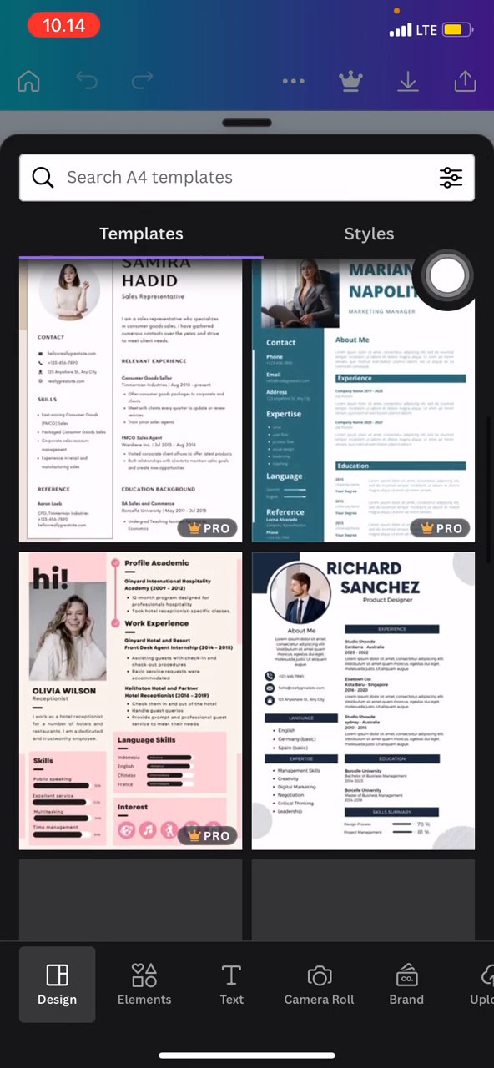
scroll("up", 3)
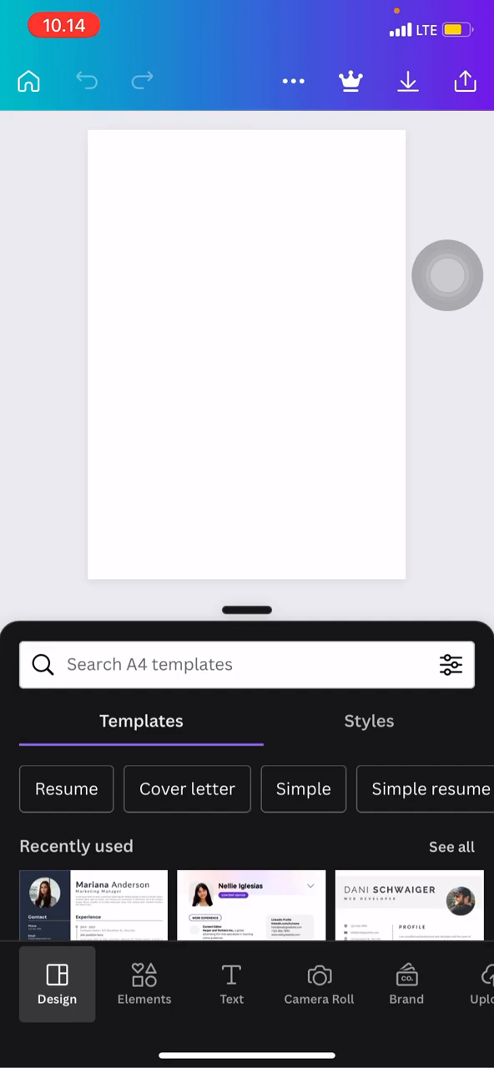
Bring up the uploaded images library from Elements and browse down to older photos.
left_click(247, 350)
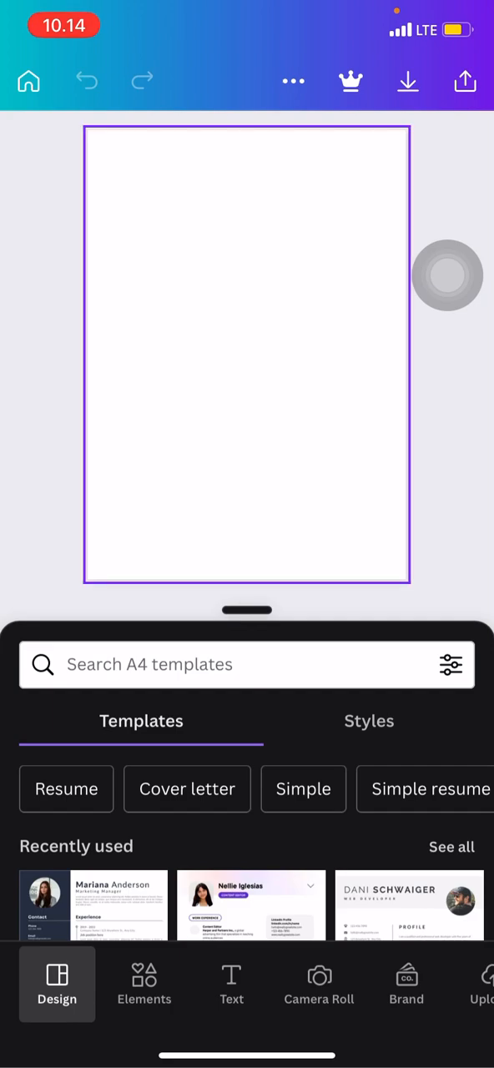
left_click(143, 984)
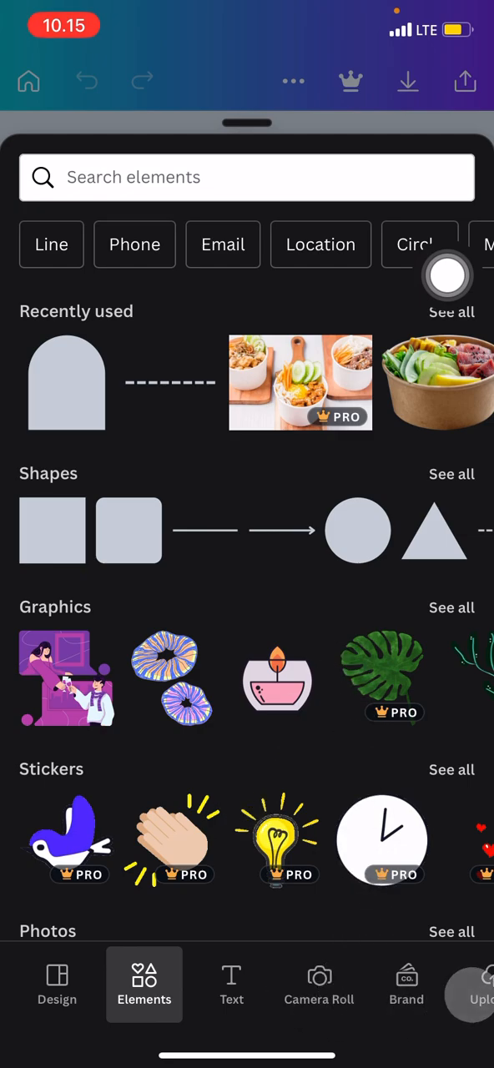
left_click(456, 985)
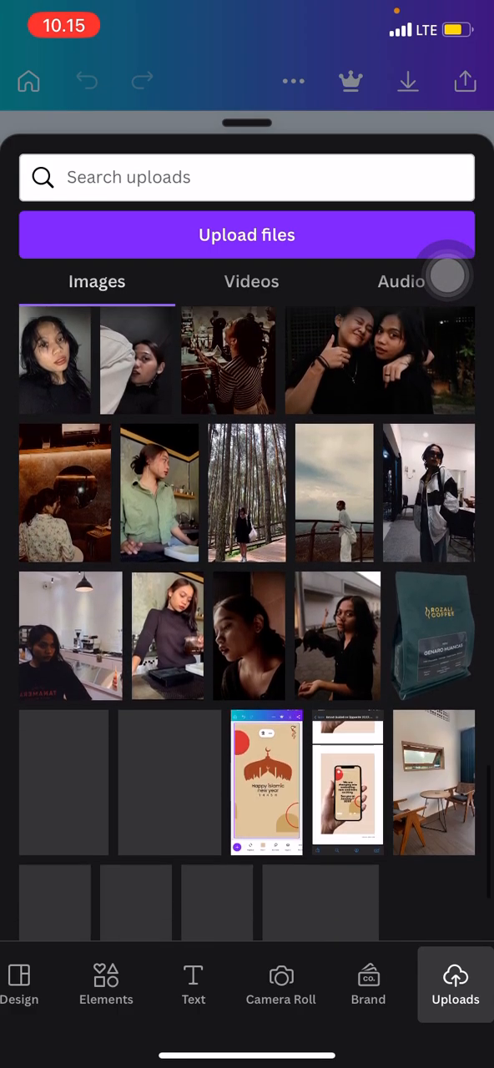
scroll("down", 3)
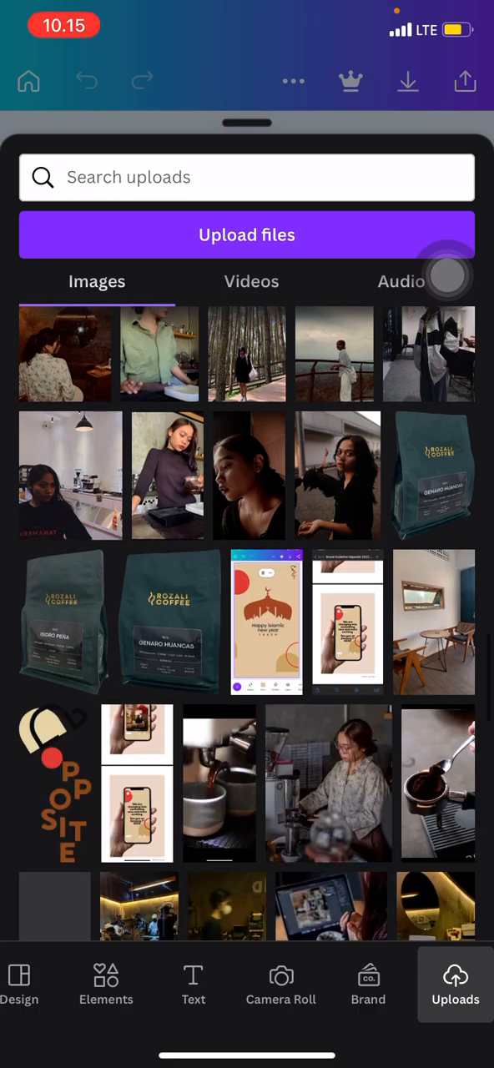
scroll("down", 3)
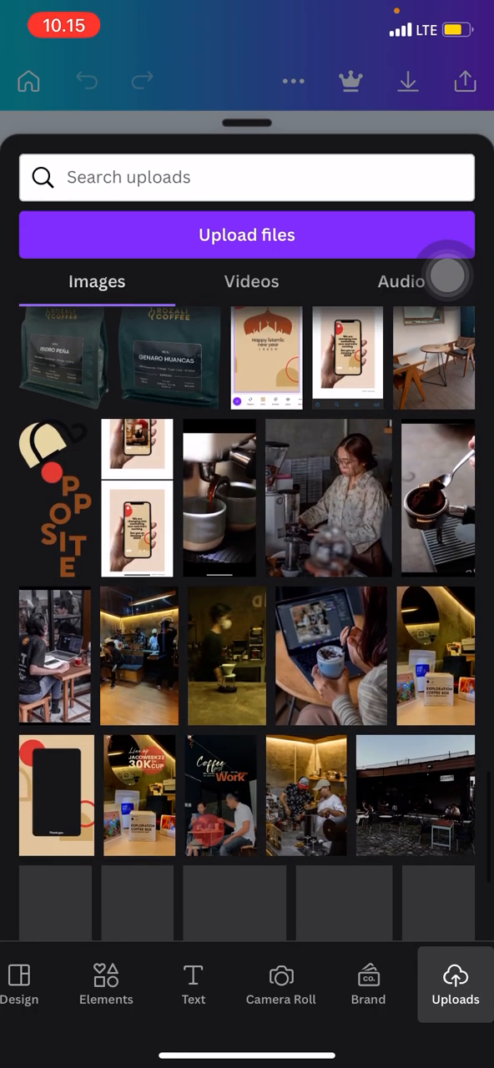
scroll("down", 3)
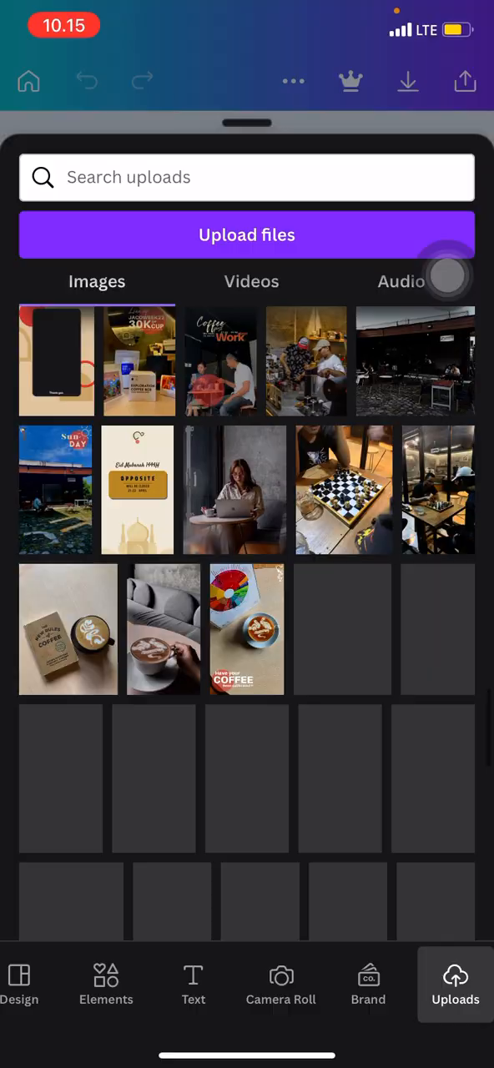
Insert the photo of a woman at a laptop and shrink it into the page's top-left corner.
left_click(234, 488)
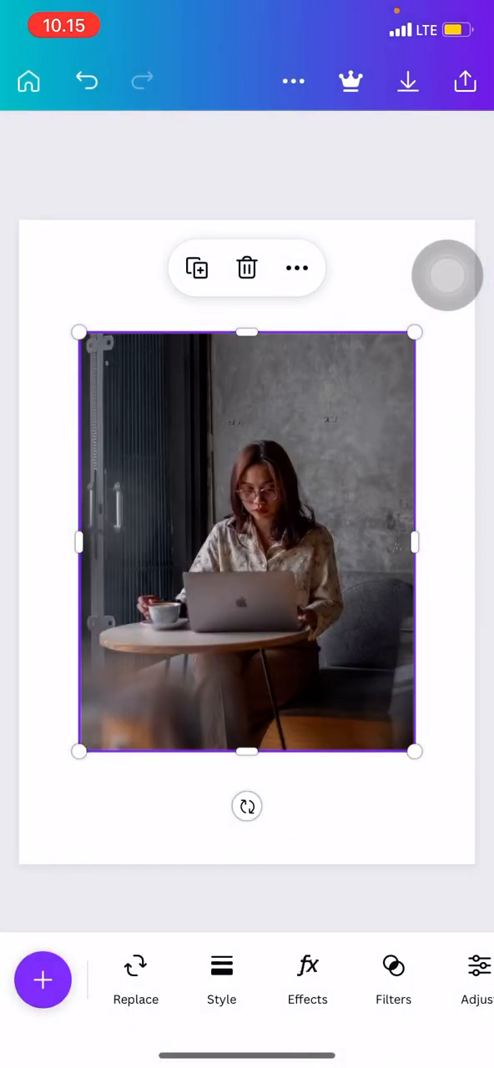
left_click_drag(415, 750, 184, 397)
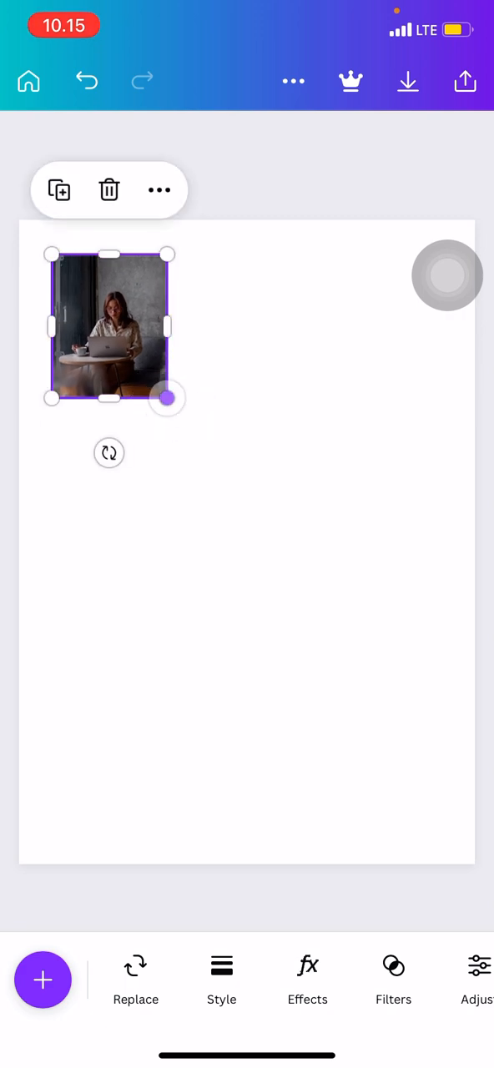
left_click_drag(167, 397, 163, 397)
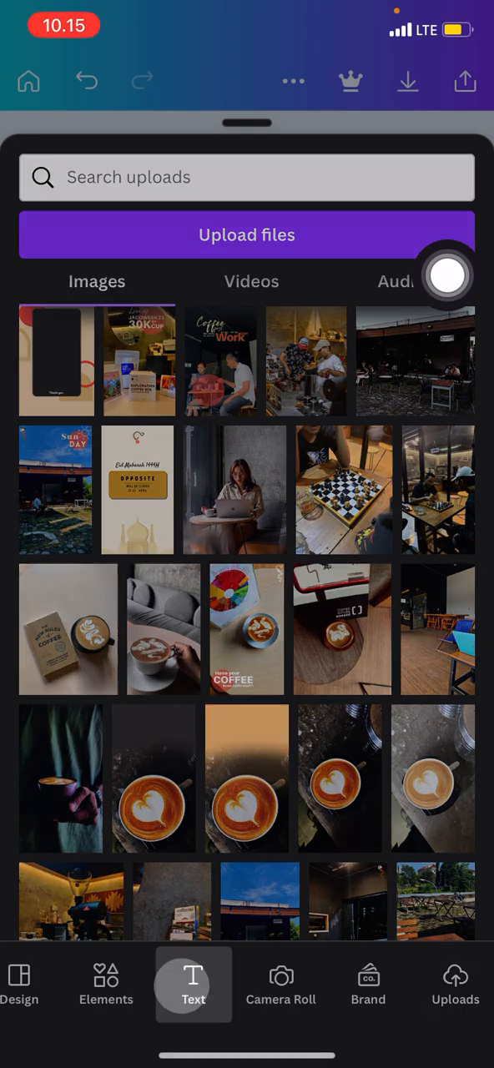
left_click(193, 984)
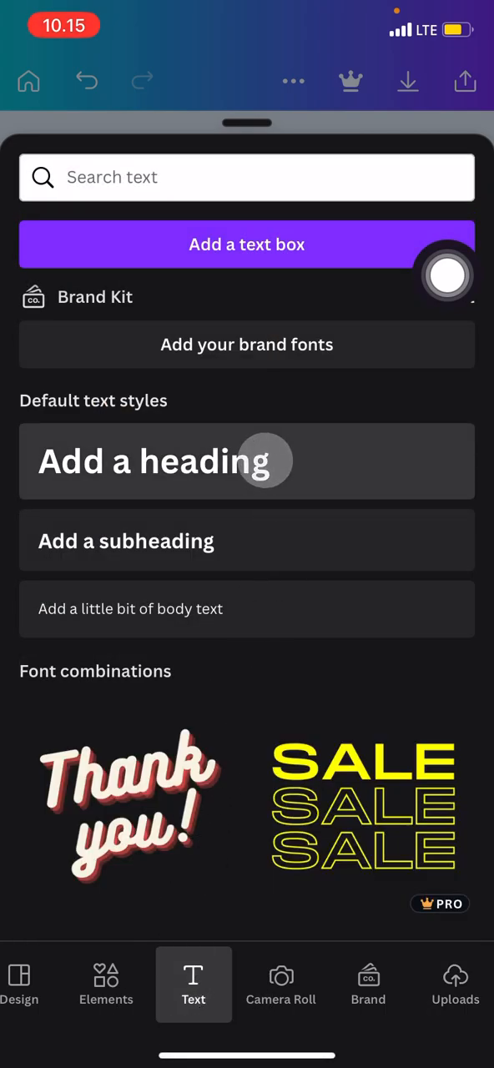
left_click(153, 460)
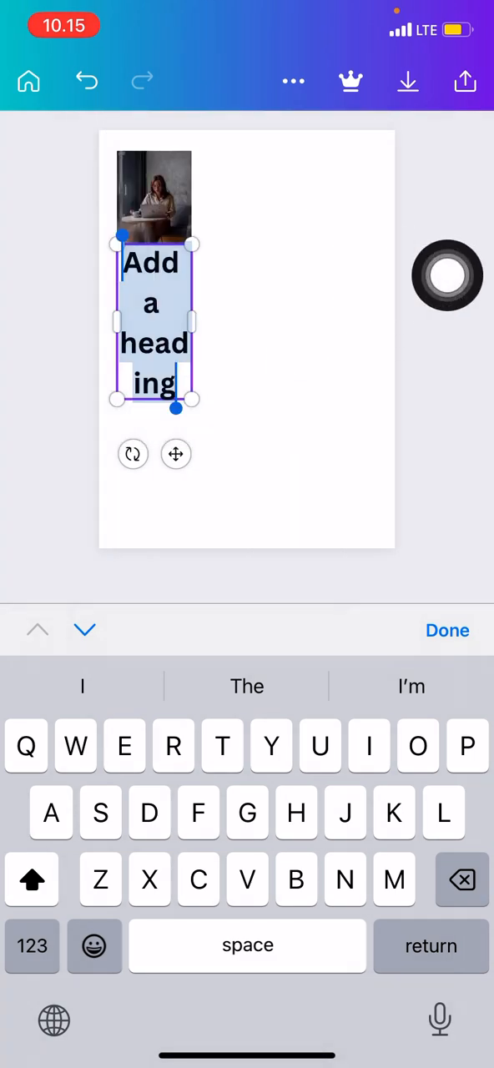
type("Mif")
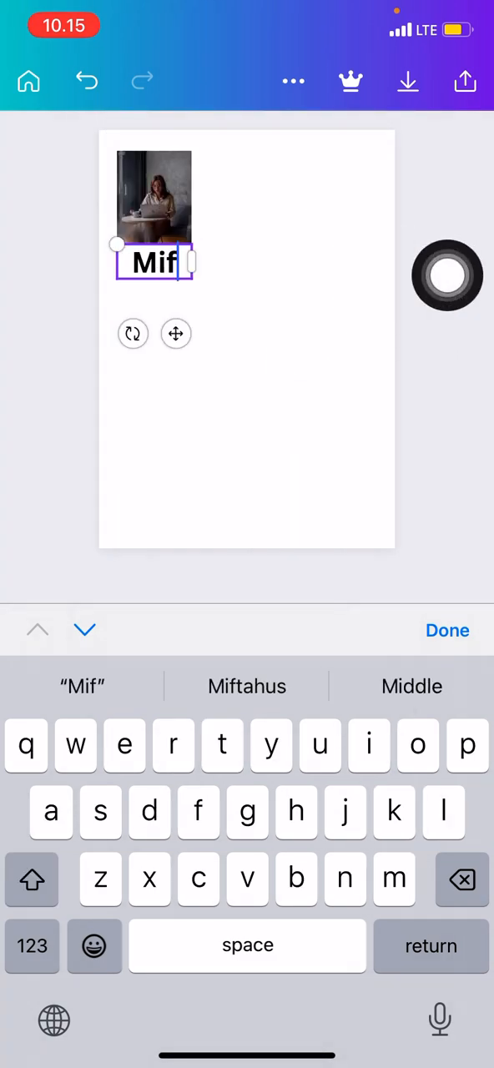
left_click(247, 685)
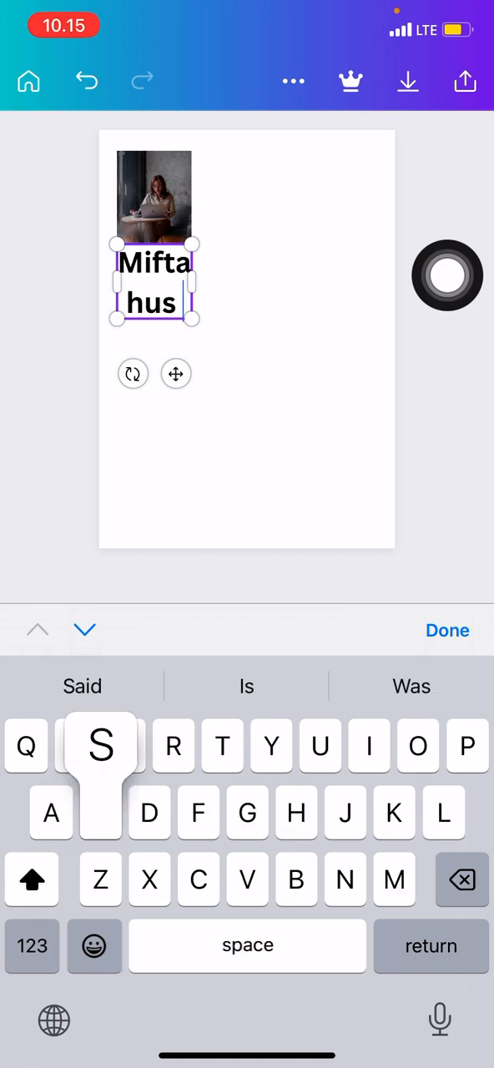
type(".")
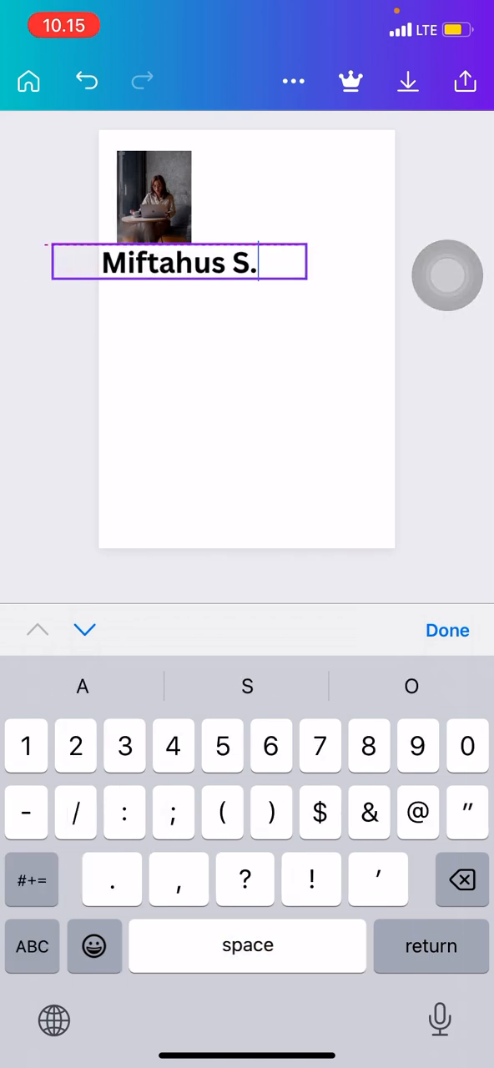
left_click_drag(176, 263, 287, 160)
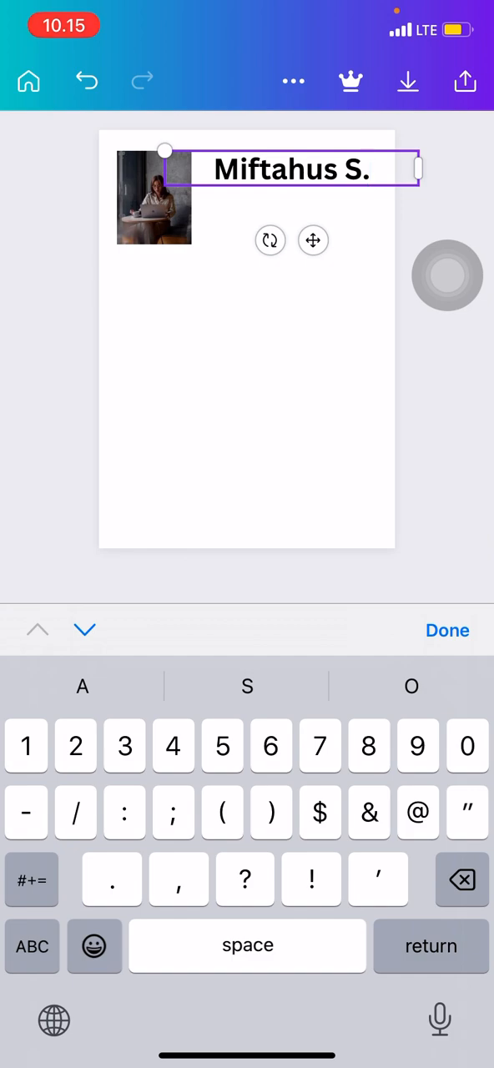
left_click(447, 630)
type("Fr")
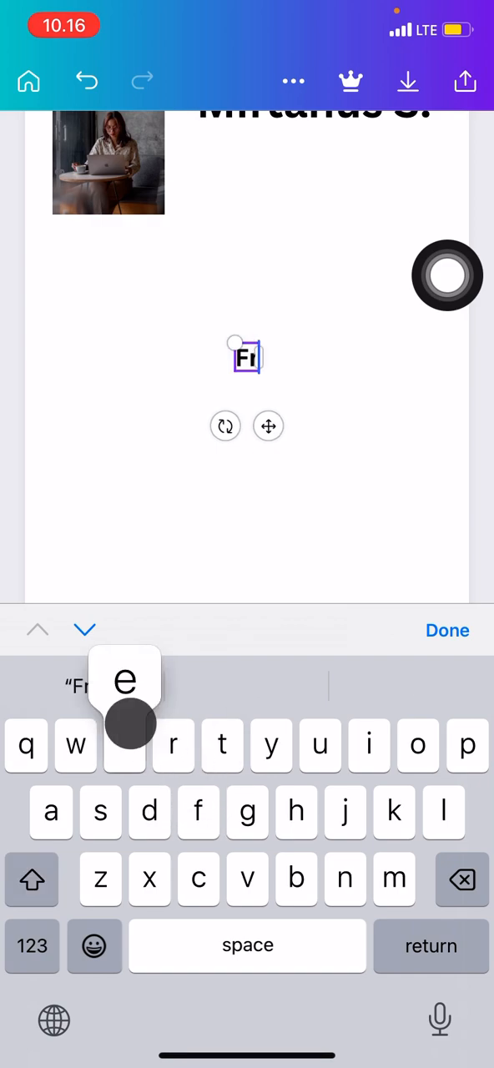
Write the bio line 'Fresh graduates of food science tech' in a second text box.
type("es")
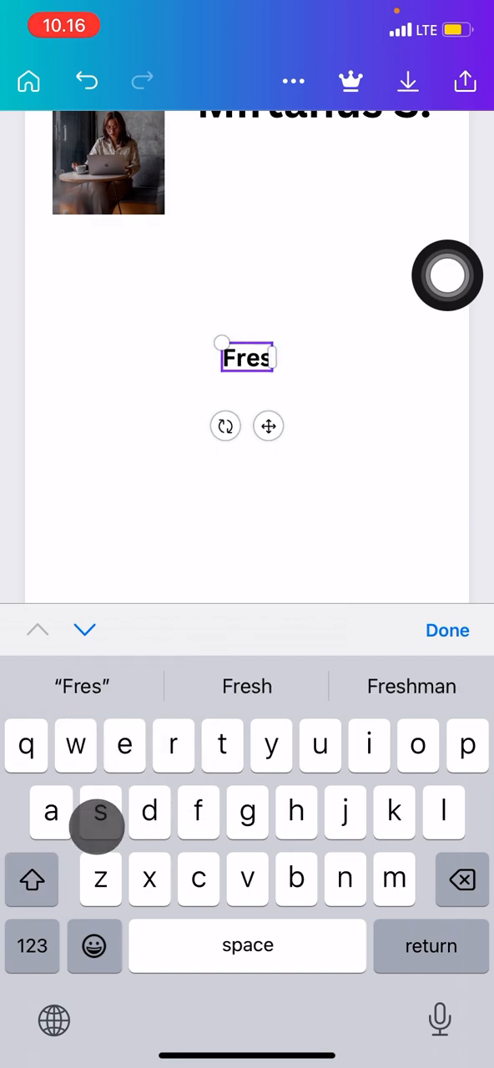
type("h")
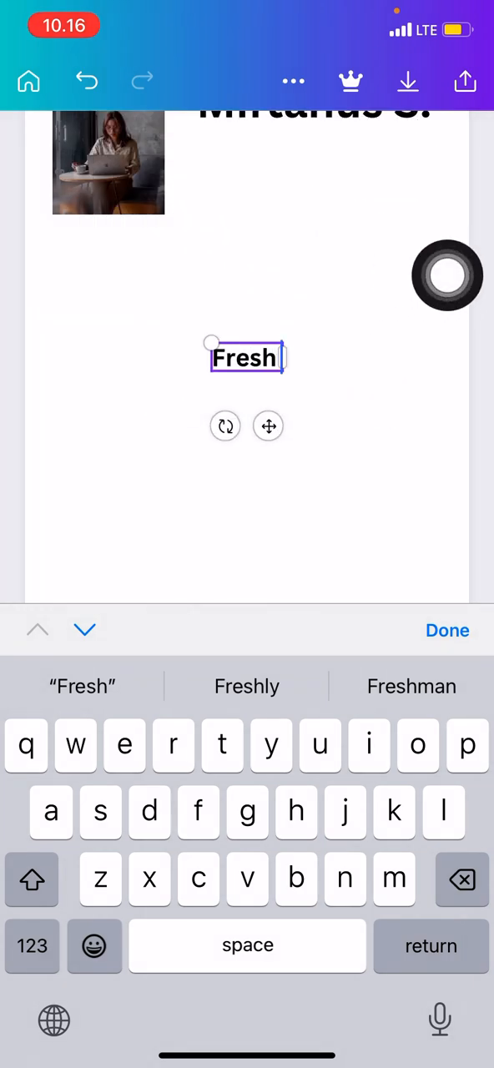
type("grad")
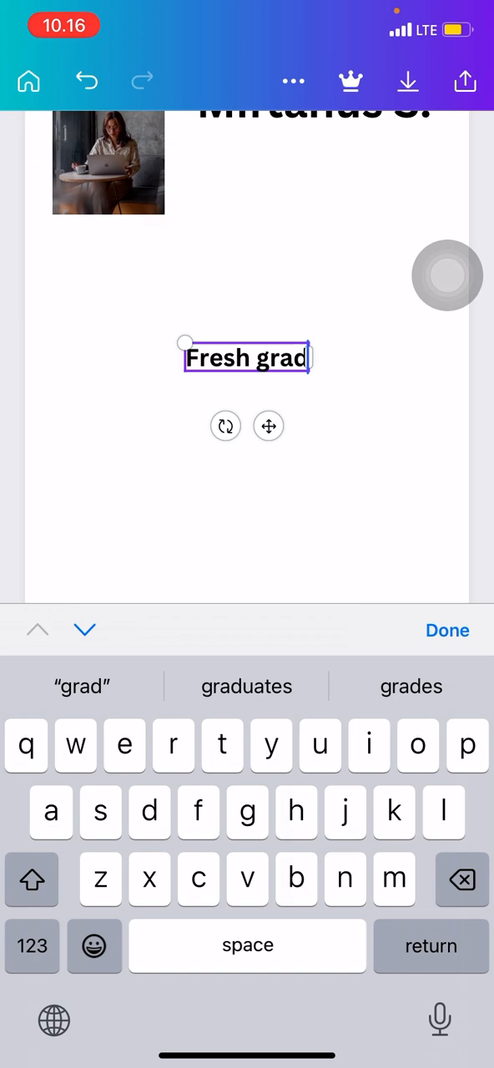
left_click(247, 685)
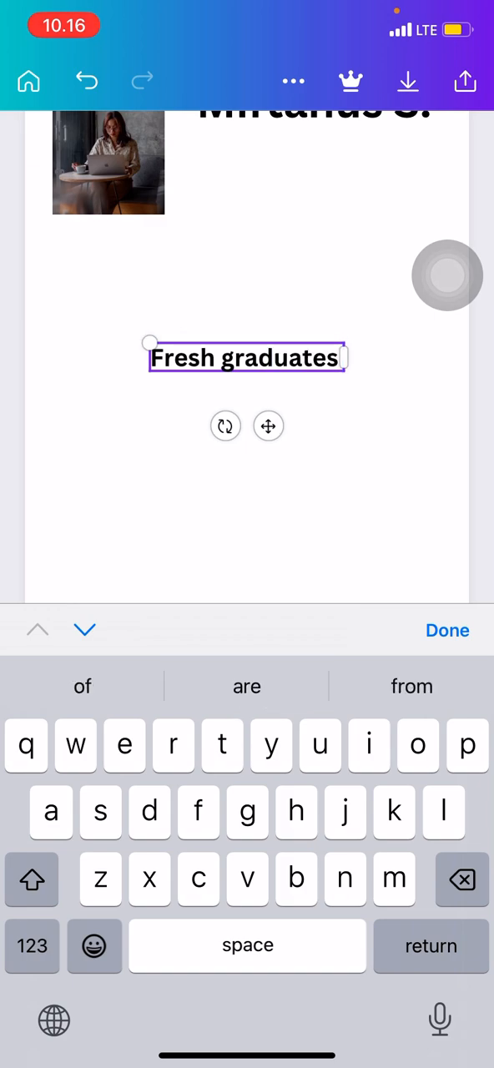
left_click(417, 744)
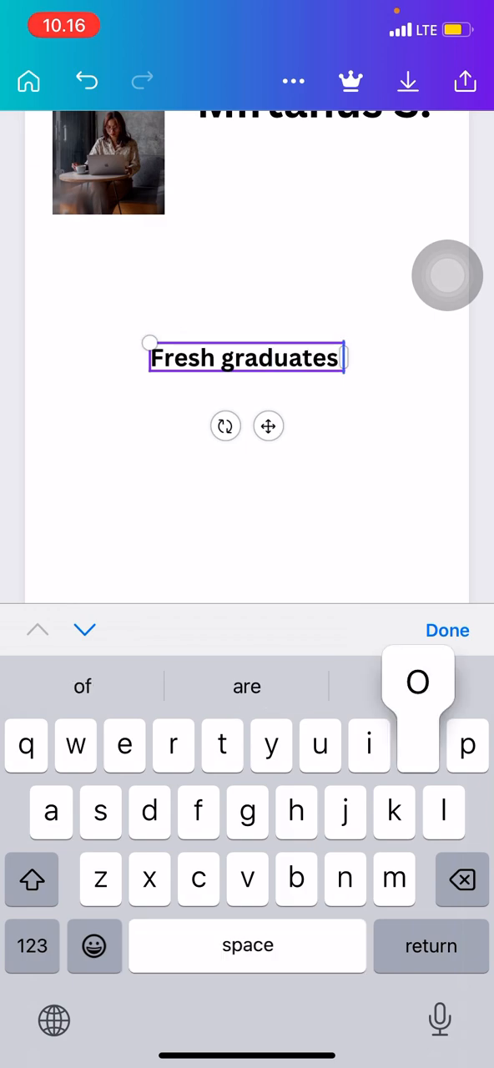
type("of food sc")
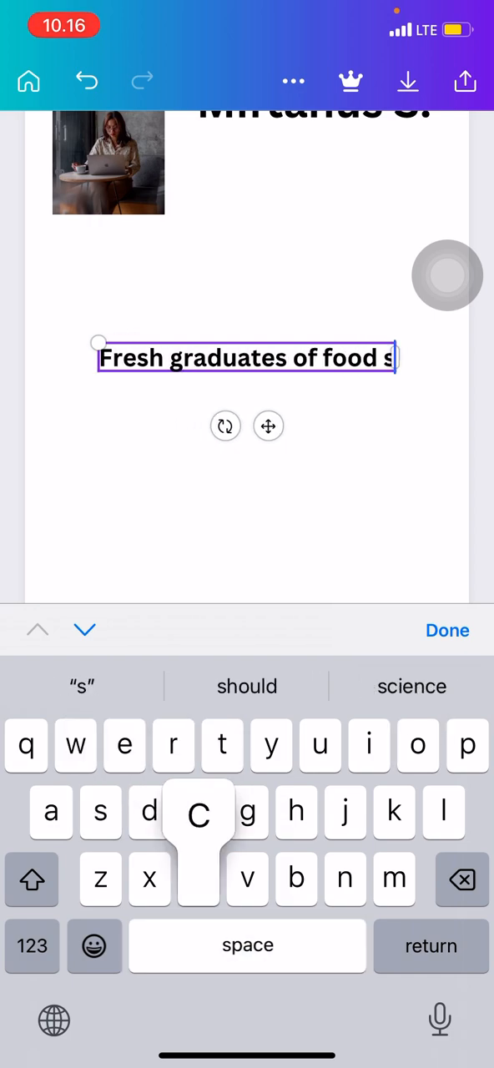
type("cience")
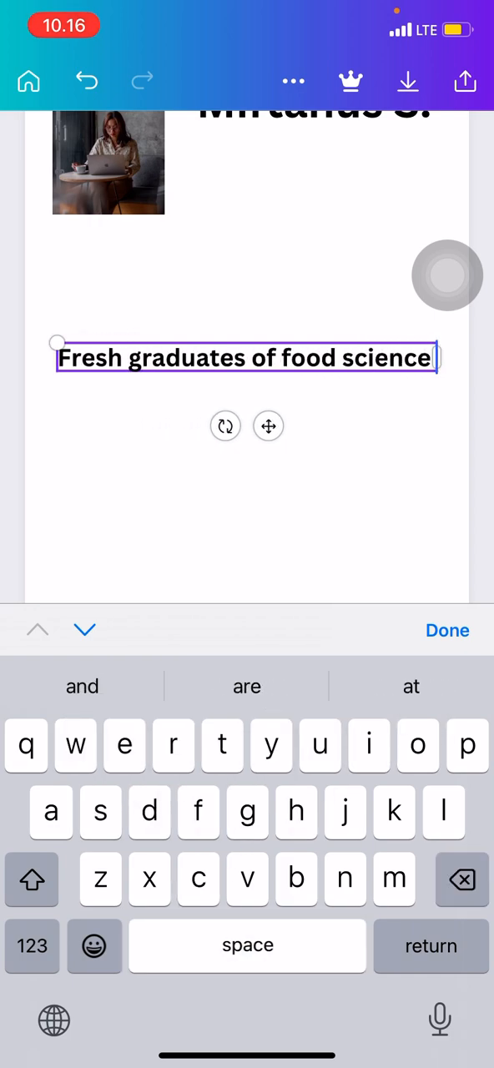
type("tech")
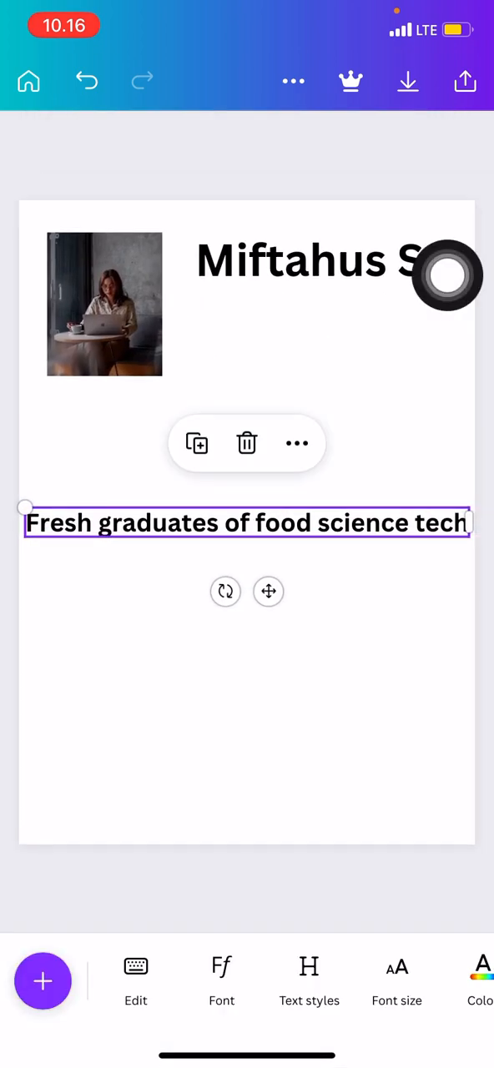
Reduce the bio line to font size 12 and tuck it just beneath the name heading.
left_click(397, 975)
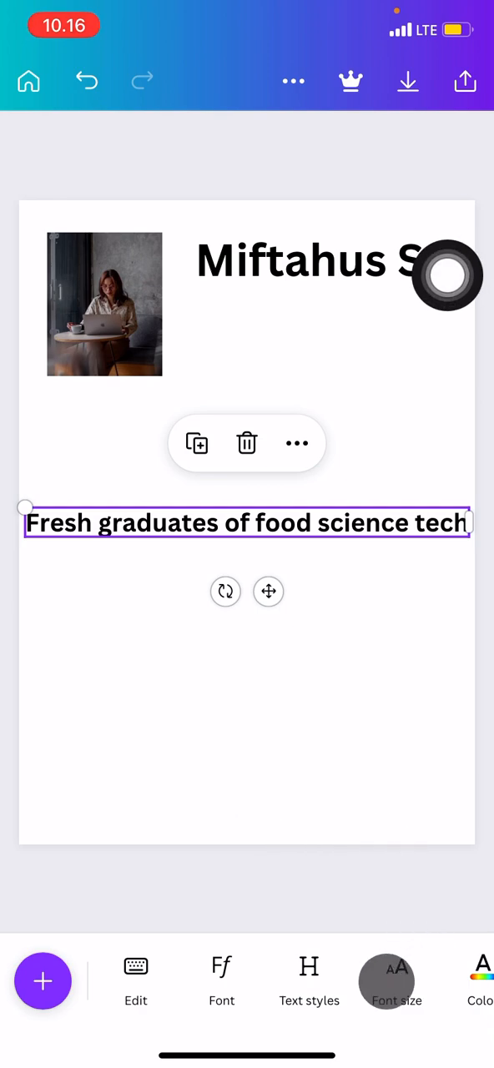
left_click(395, 981)
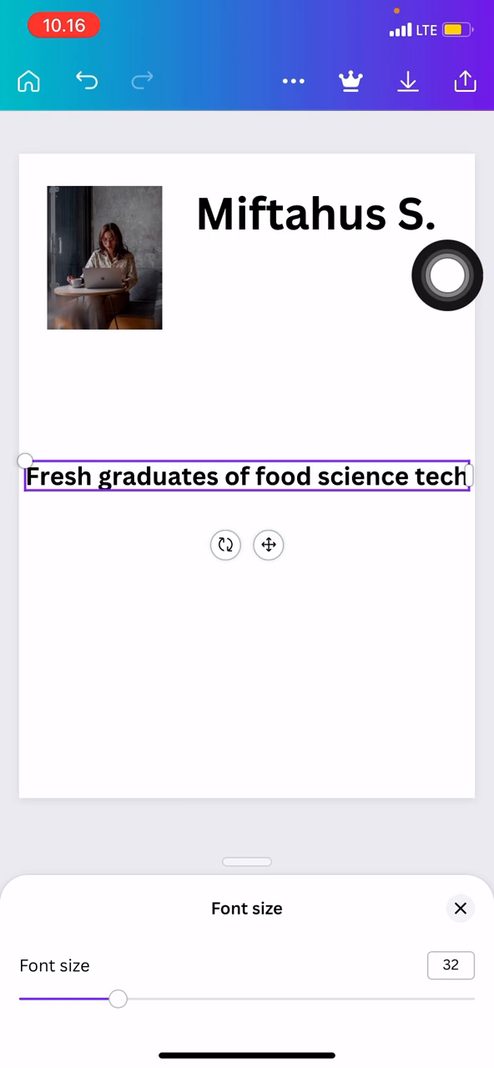
left_click_drag(117, 997, 54, 998)
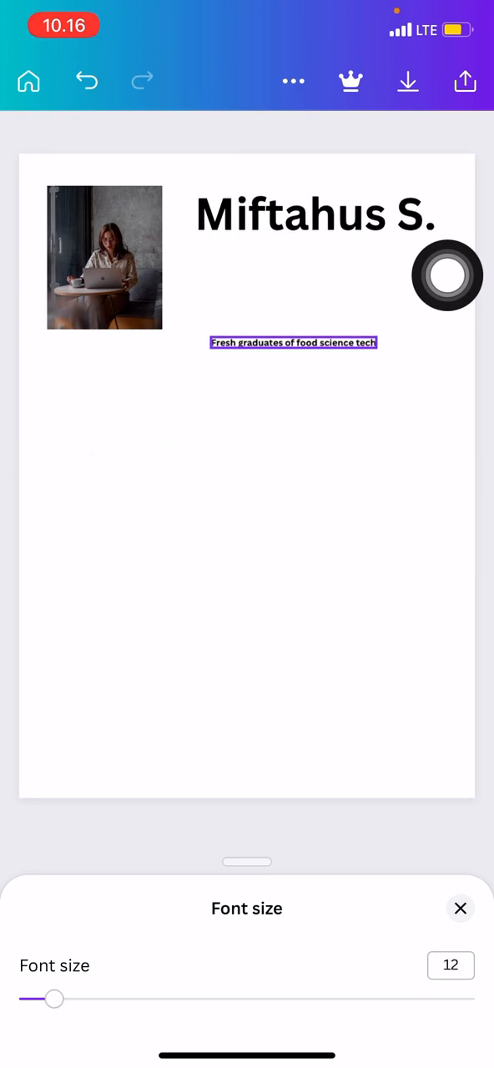
left_click_drag(294, 342, 280, 240)
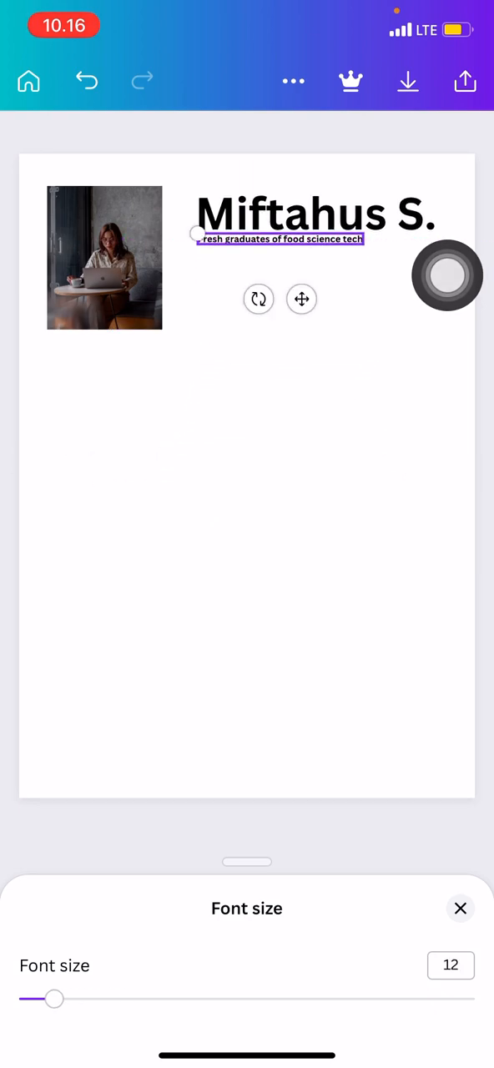
left_click(447, 275)
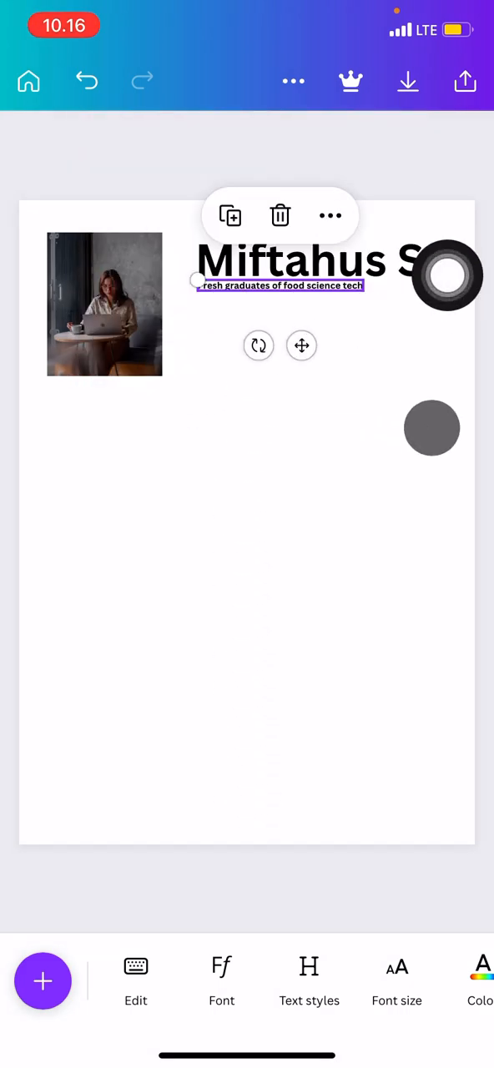
Adjust the position of elements on the page by dragging.
left_click_drag(432, 427, 377, 527)
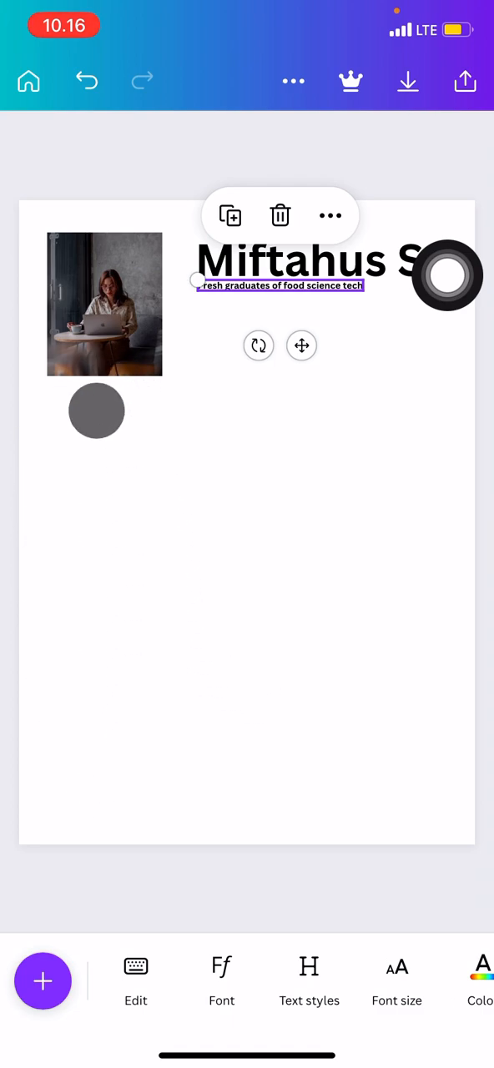
left_click_drag(97, 411, 78, 724)
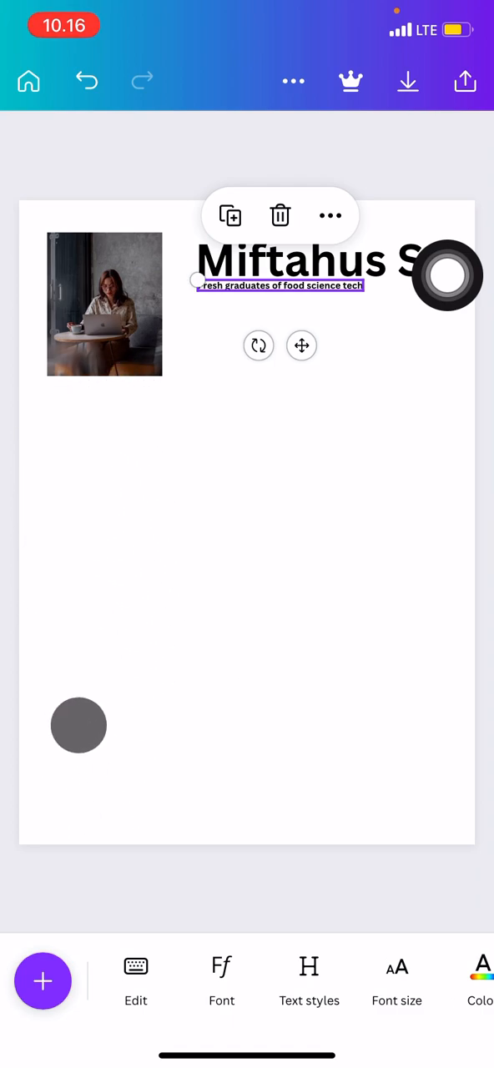
left_click_drag(78, 724, 371, 462)
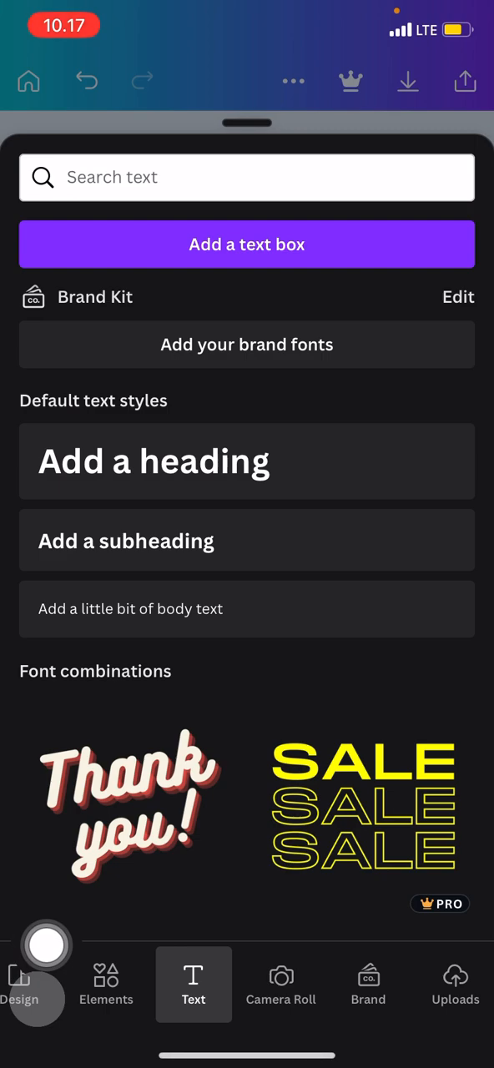
Show the browsable collection of A4 resume templates from the Design section.
left_click(47, 945)
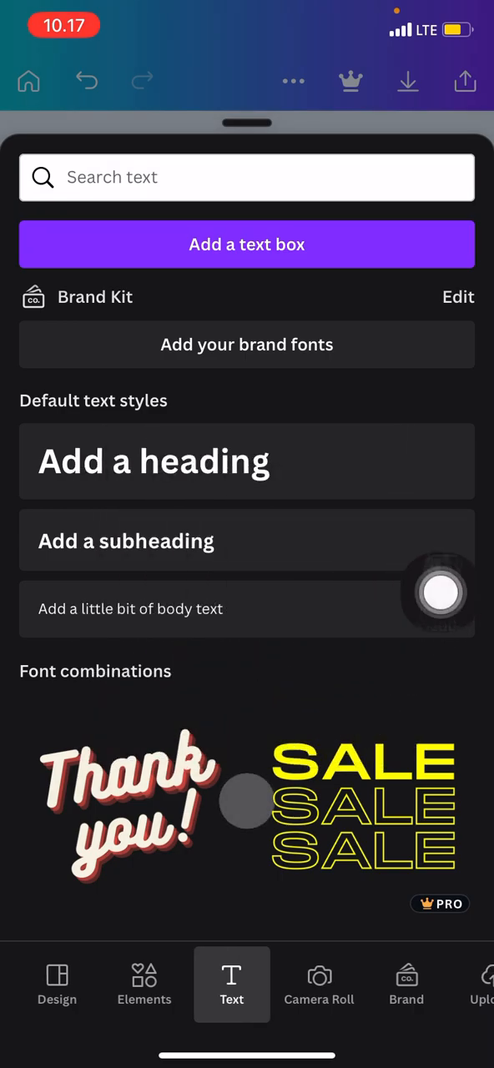
left_click(56, 984)
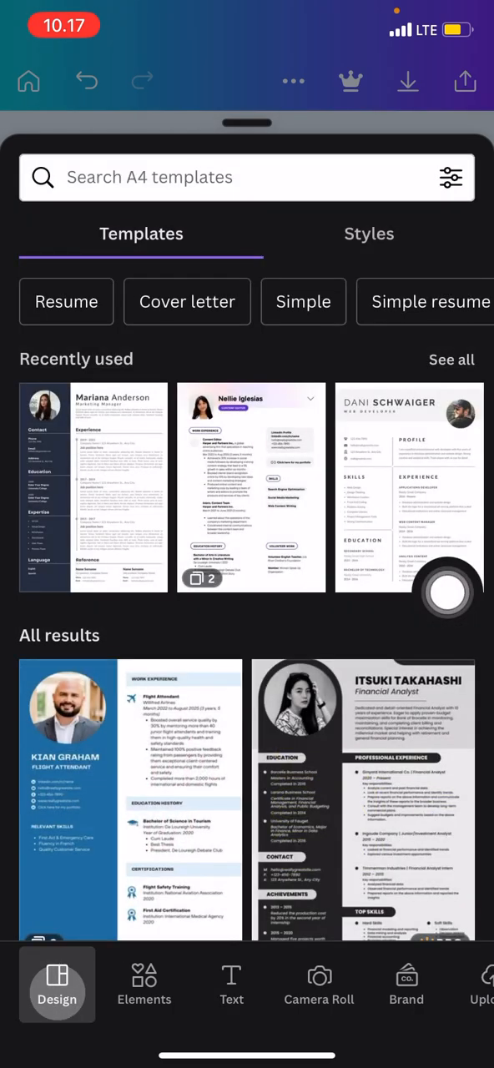